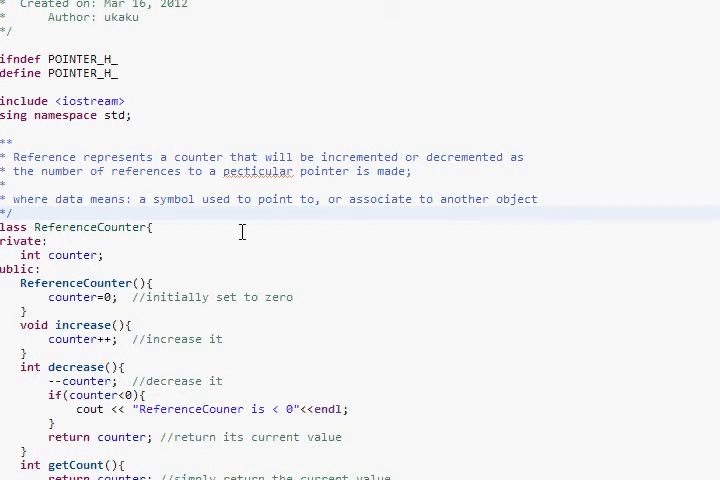
mouse_move(198, 191)
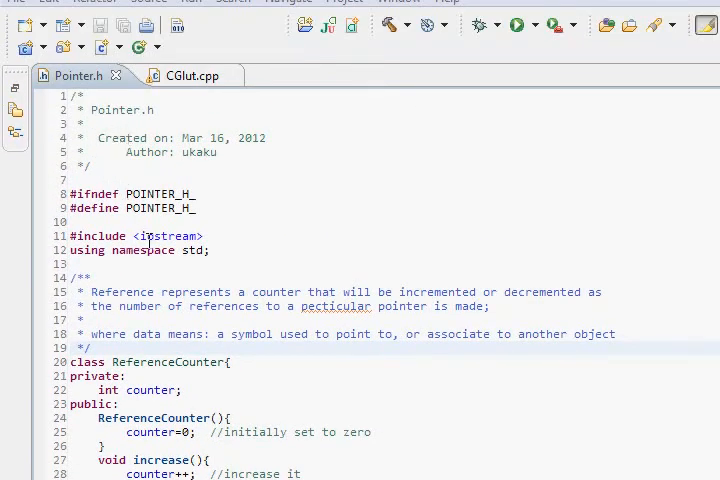
Step: Start a comment below ReferenceCounter with the example line Pointer A(Object)
scroll(down, 3)
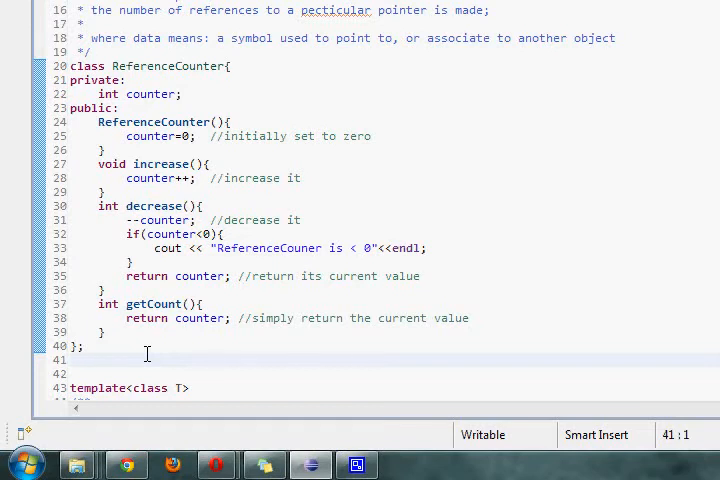
text(/*)
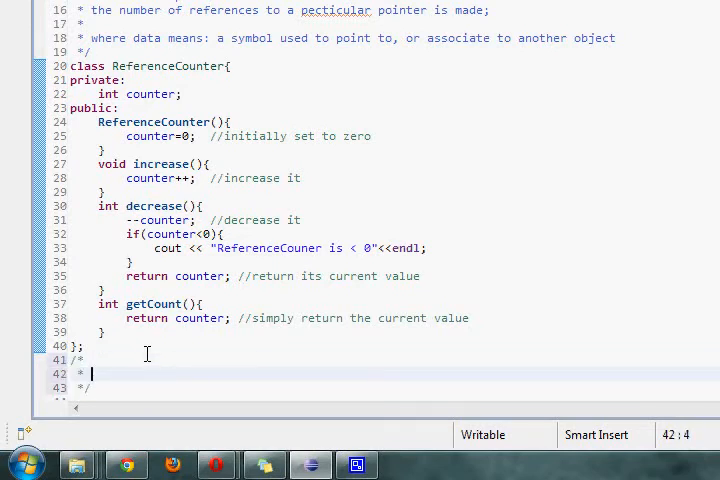
text(Pointer)
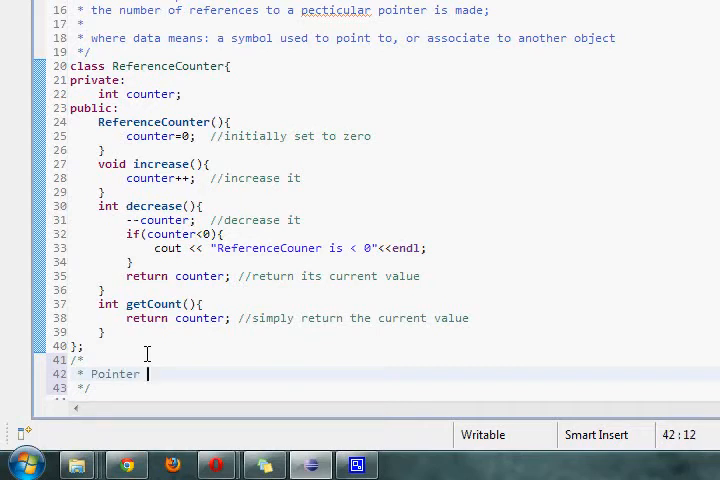
text(A()
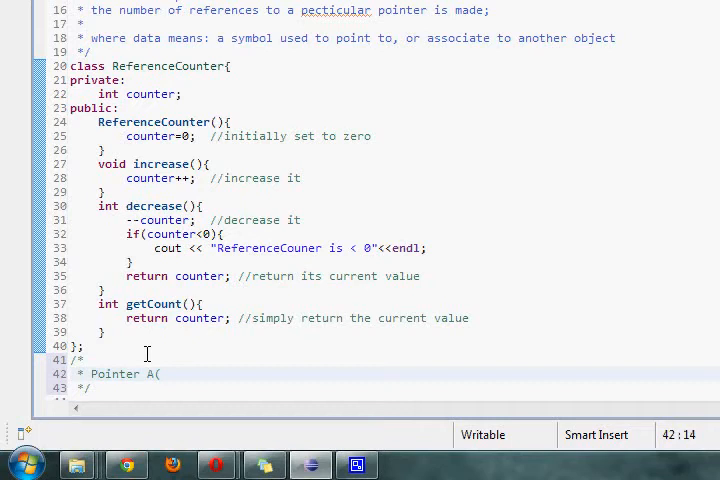
text(Object);)
text(* Pointer B =)
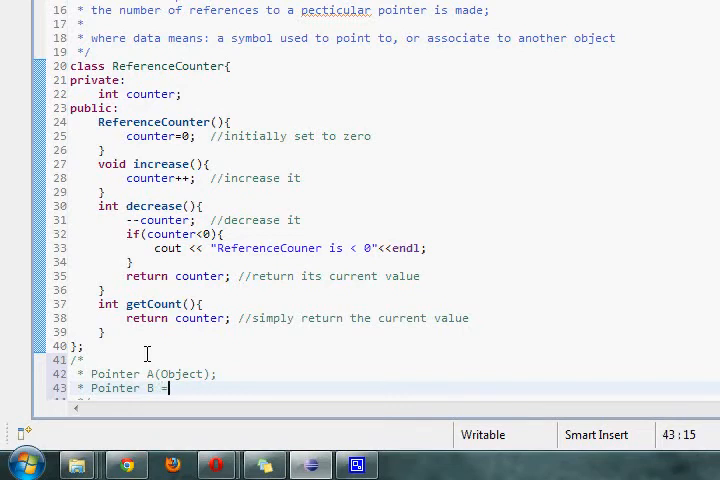
text(A)
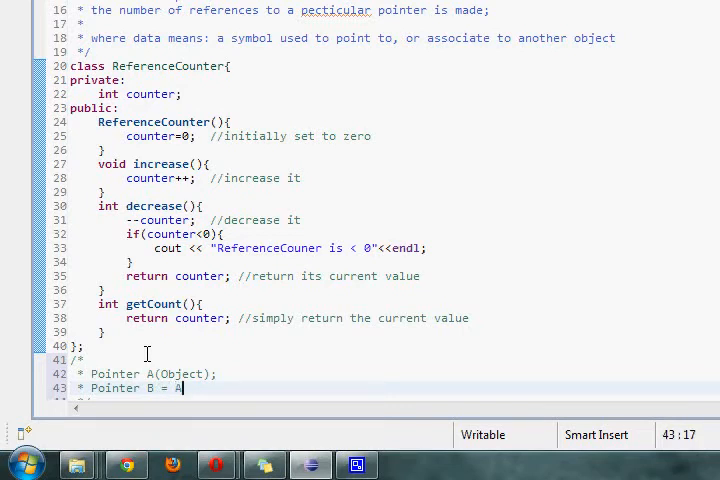
Step: Add the example lines Pointer B = A and C = B, with counts 3 and 2
key(enter)
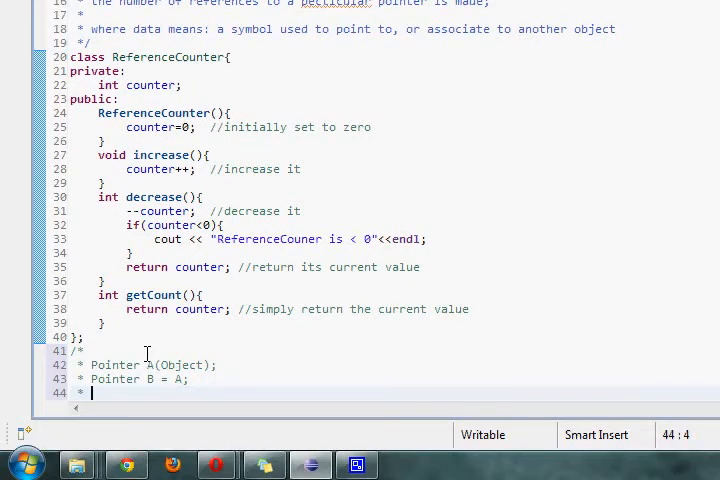
text(2)
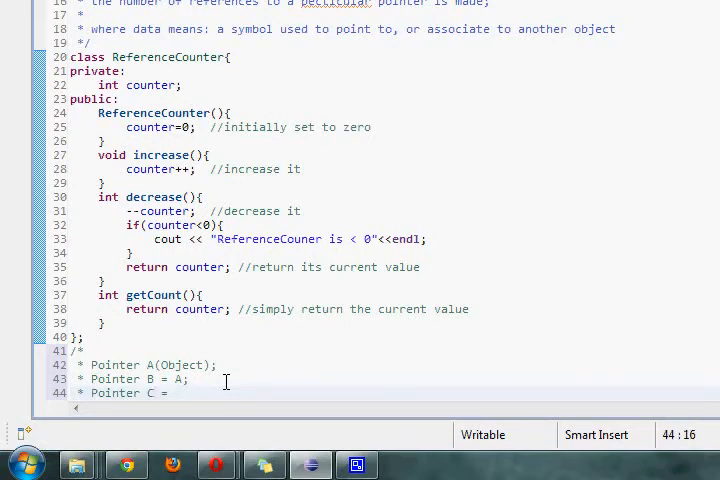
text(B;)
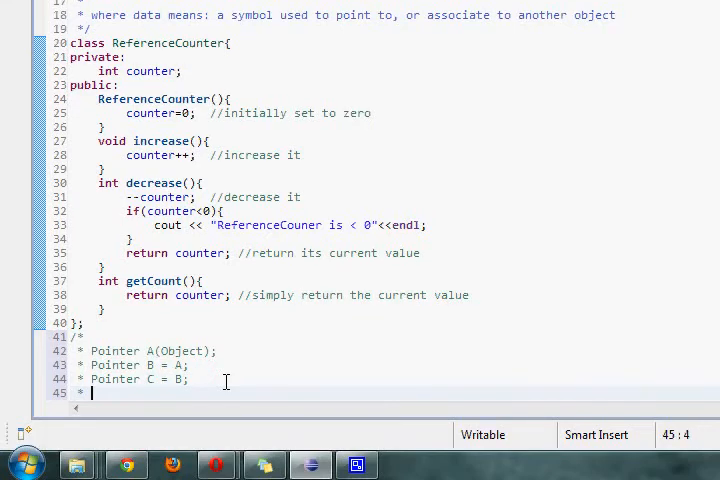
text(3)
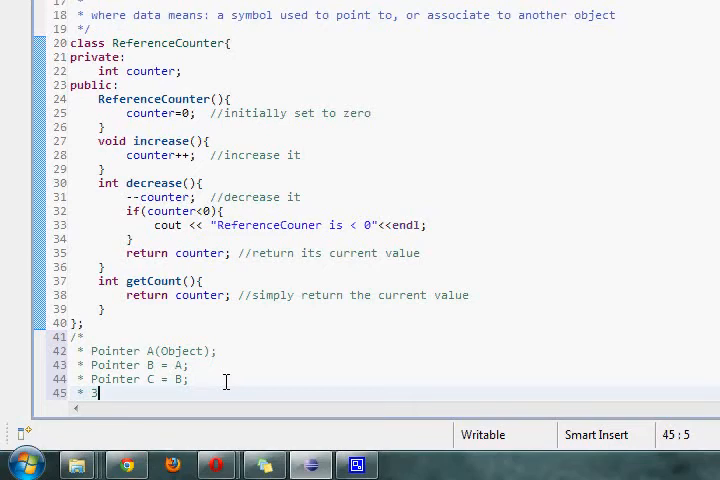
text(2)
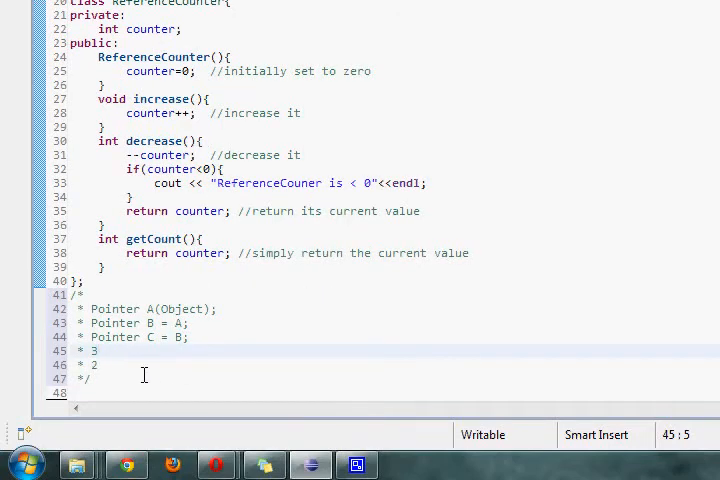
Step: Select the Pointer A, B, C example comment block and delete it
click(92, 378)
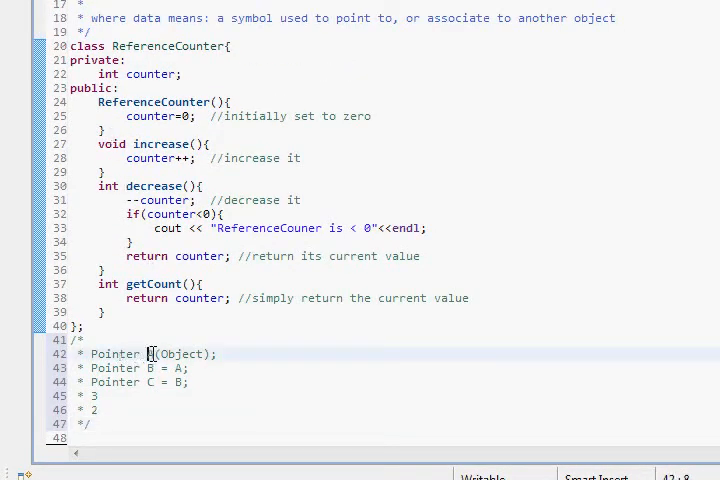
double_click(180, 354)
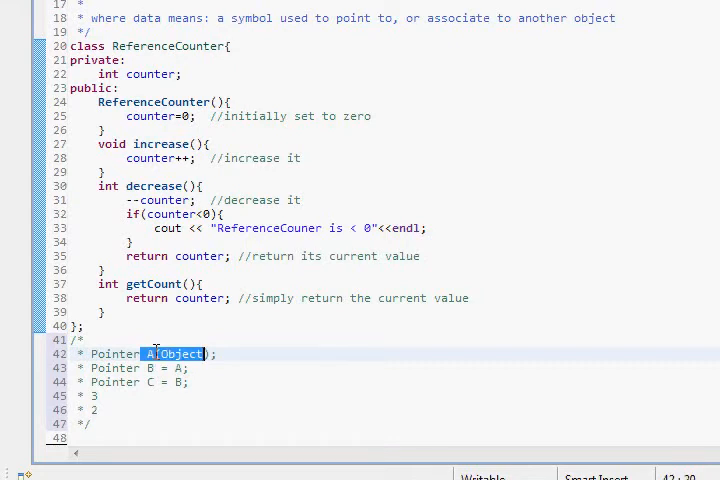
scroll(down, 3)
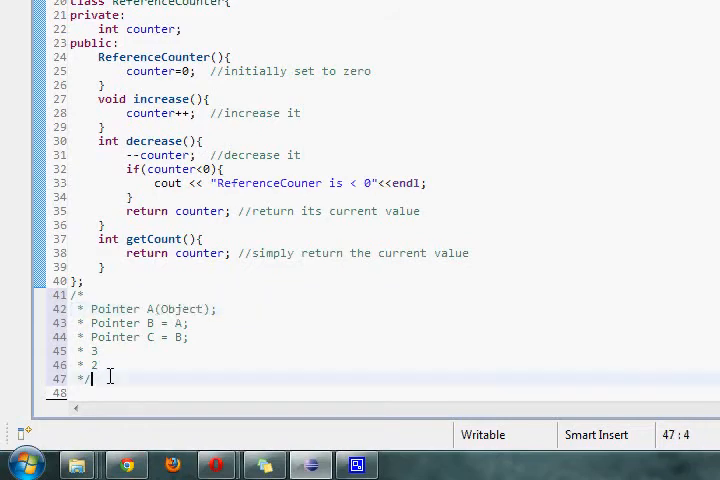
drag(90, 377, 75, 294)
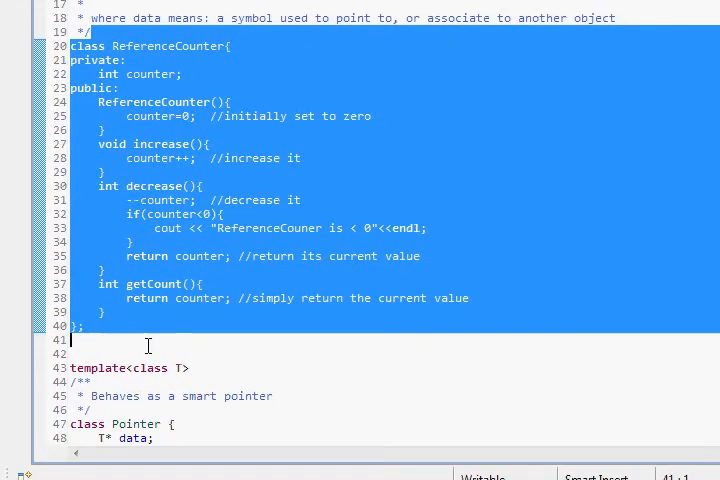
scroll(down, 3)
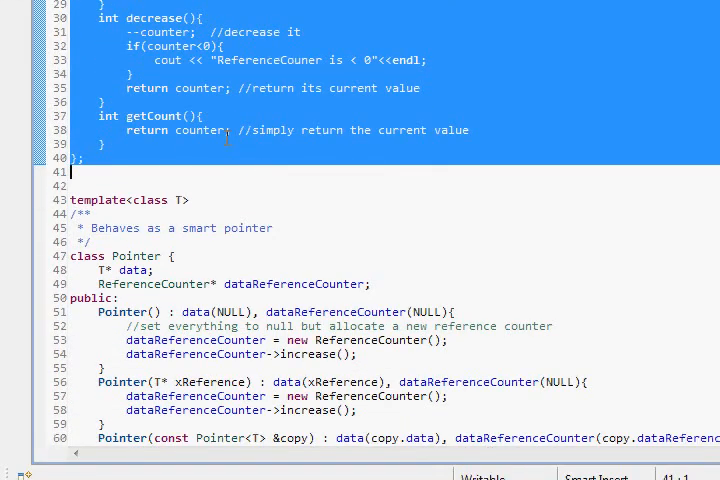
scroll(down, 3)
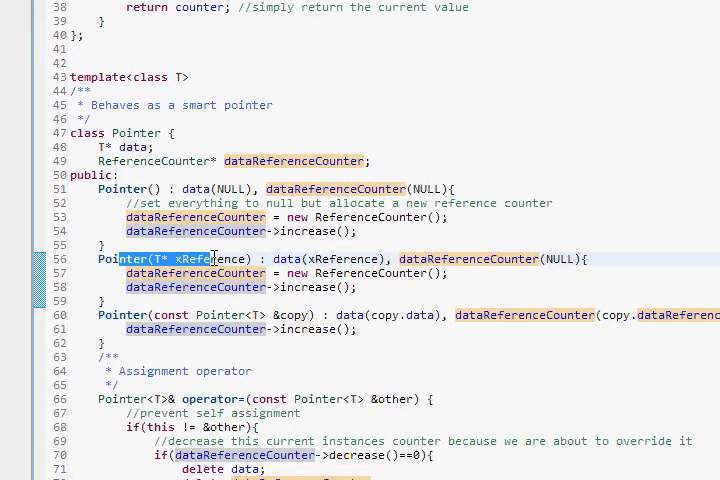
mouse_move(215, 258)
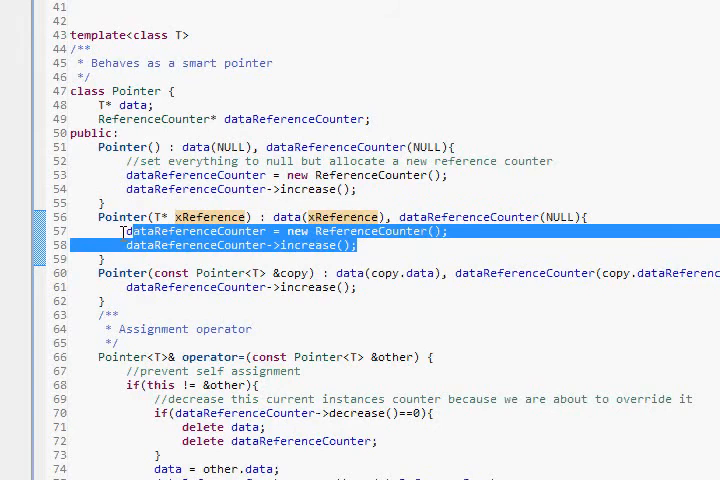
click(314, 245)
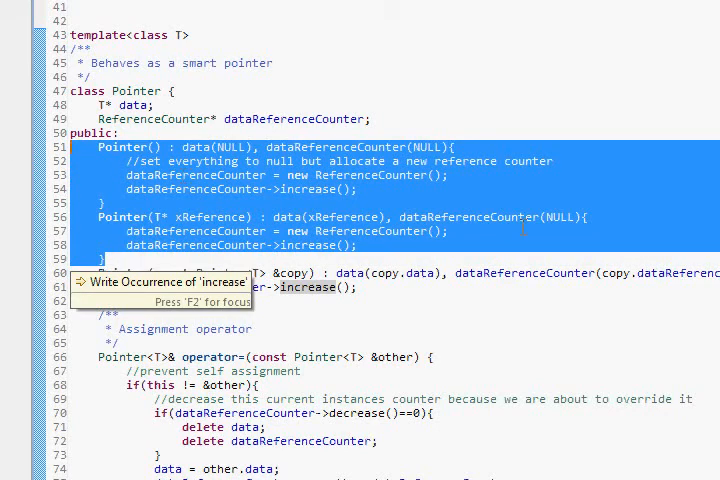
scroll(down, 3)
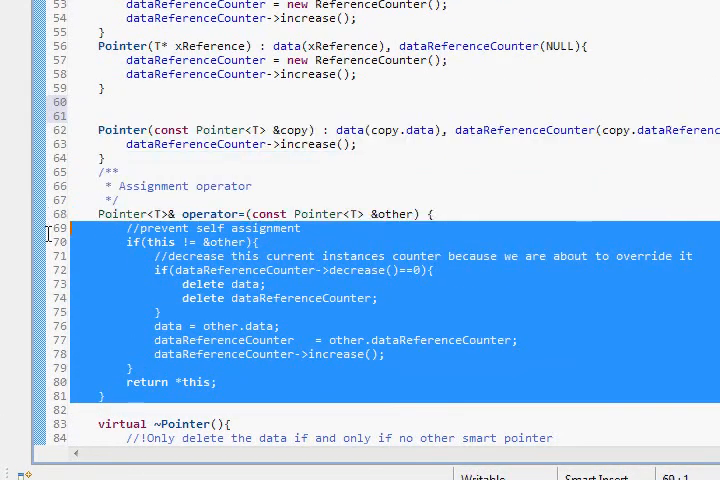
click(213, 241)
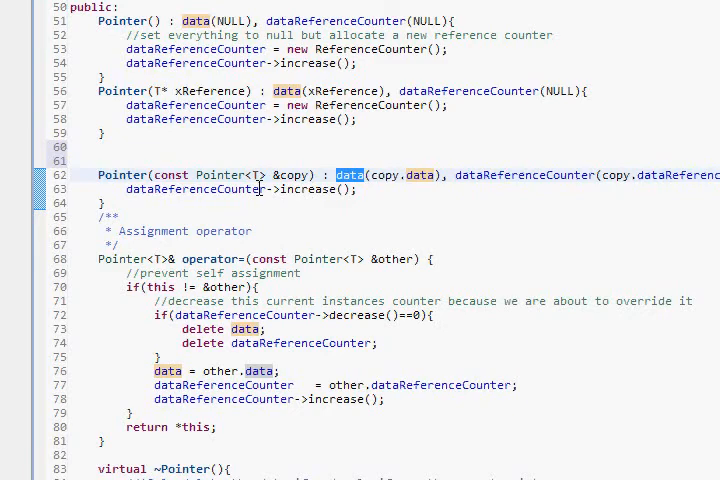
scroll(up, 3)
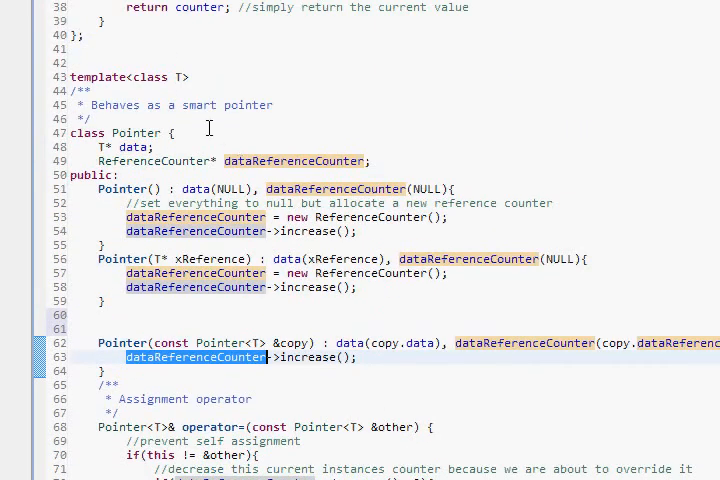
scroll(up, 3)
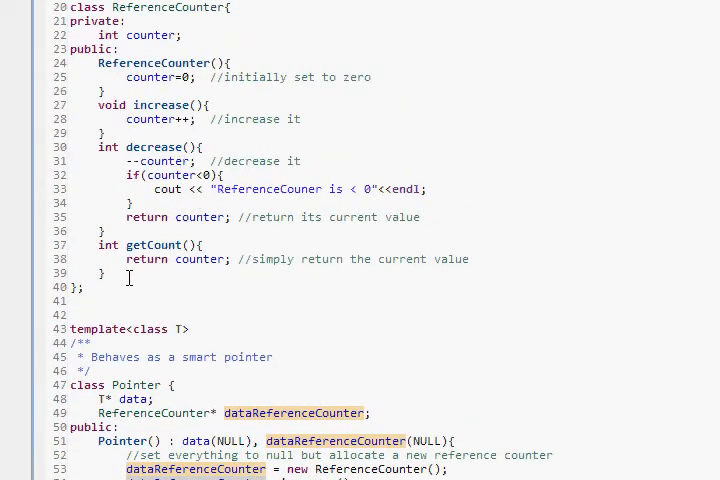
scroll(down, 3)
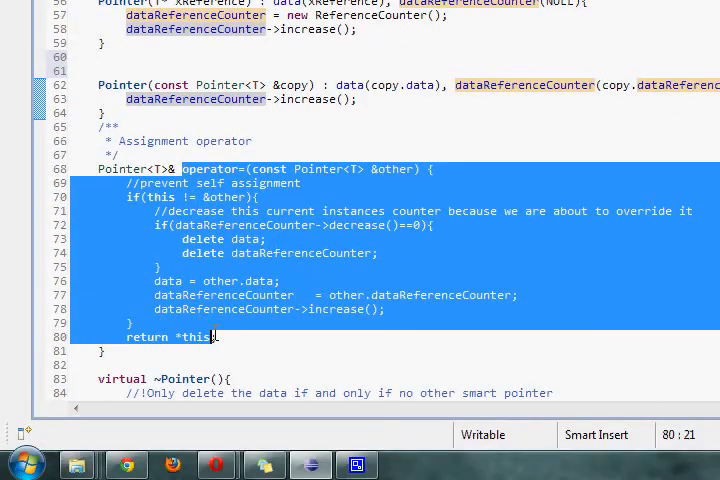
click(200, 168)
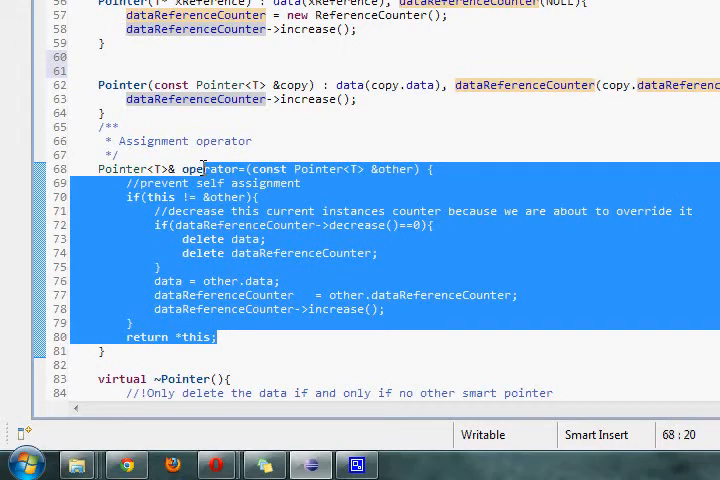
click(243, 168)
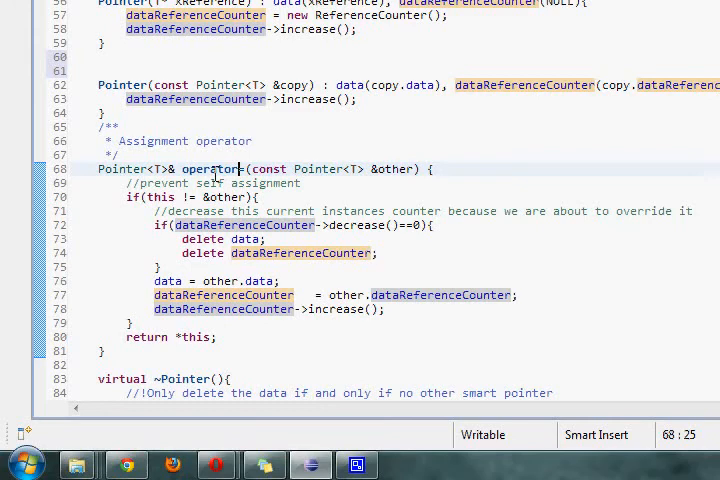
scroll(down, 3)
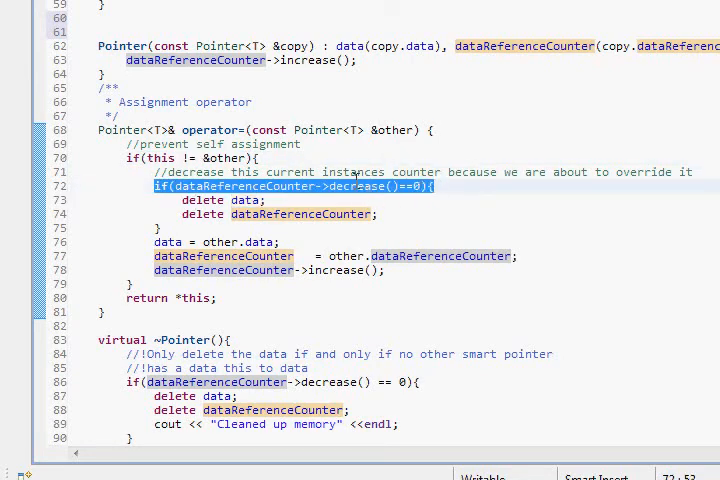
mouse_move(386, 162)
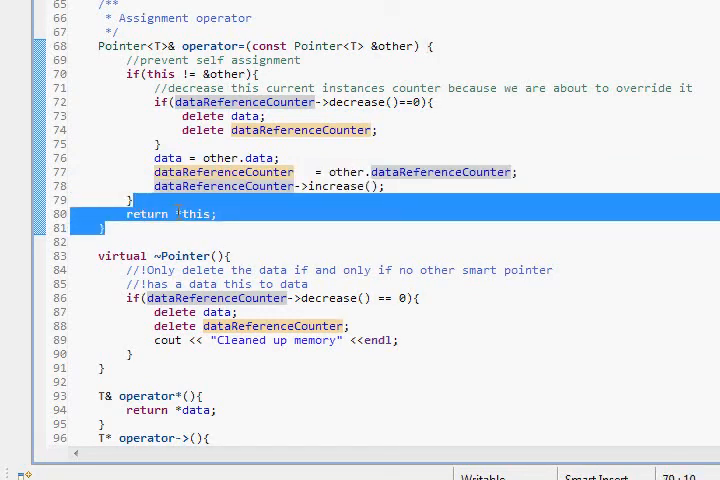
double_click(196, 213)
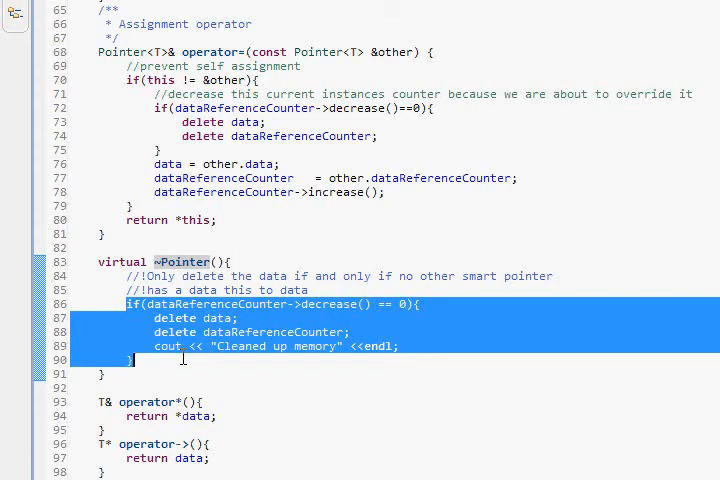
mouse_move(185, 360)
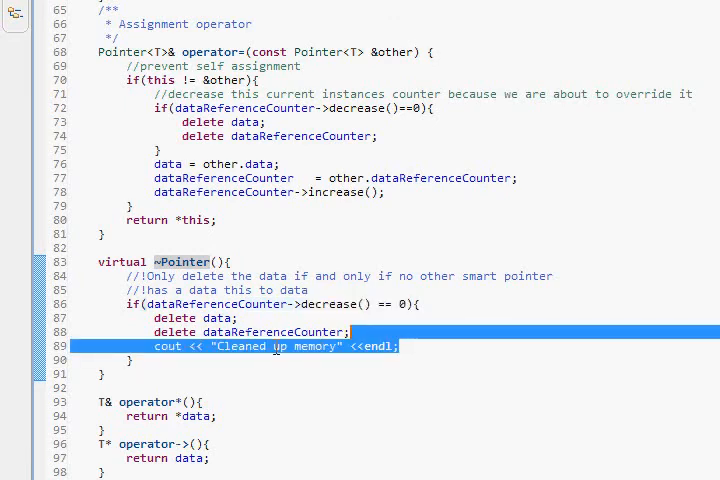
scroll(down, 3)
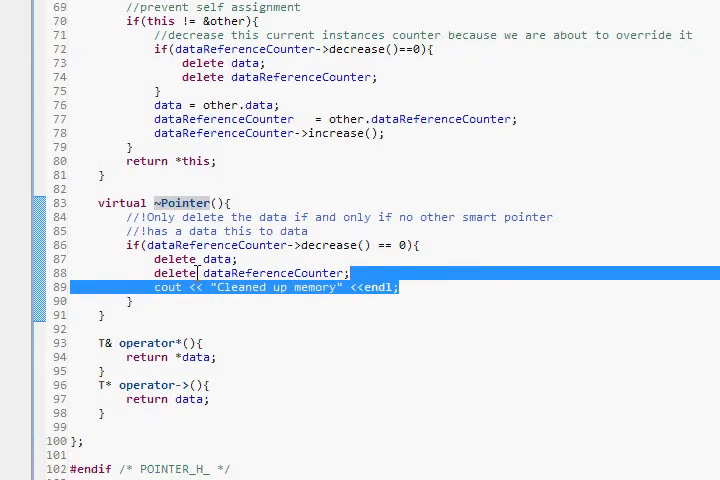
scroll(down, 3)
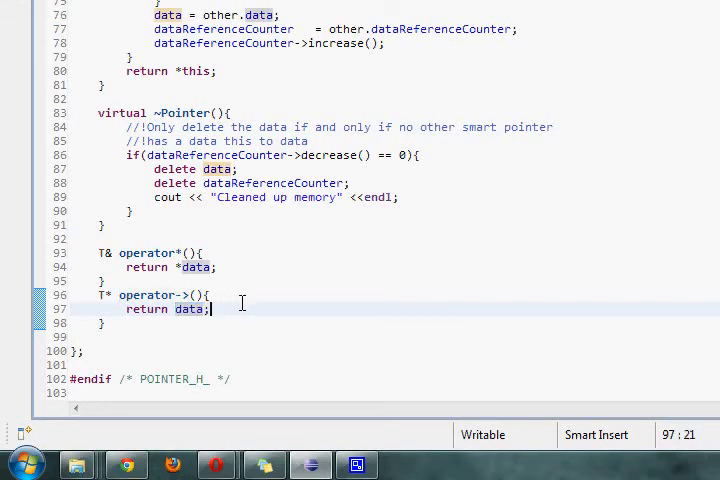
Step: Add the comment lines //Object *b = new Object() and //b-> below return data
text(//0)
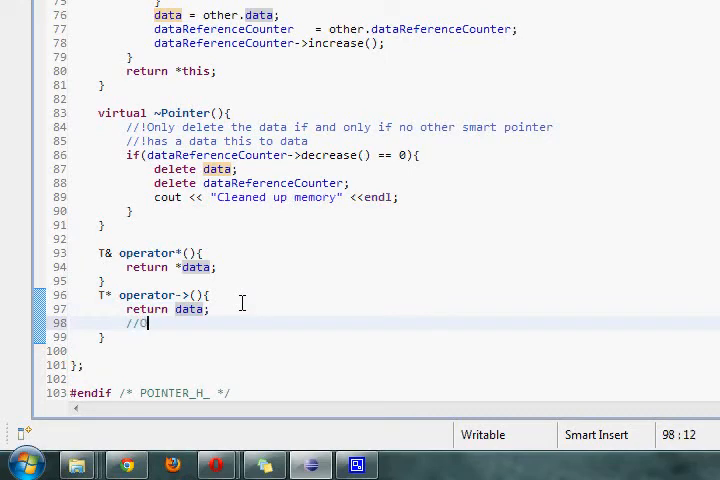
text(bject *b = new)
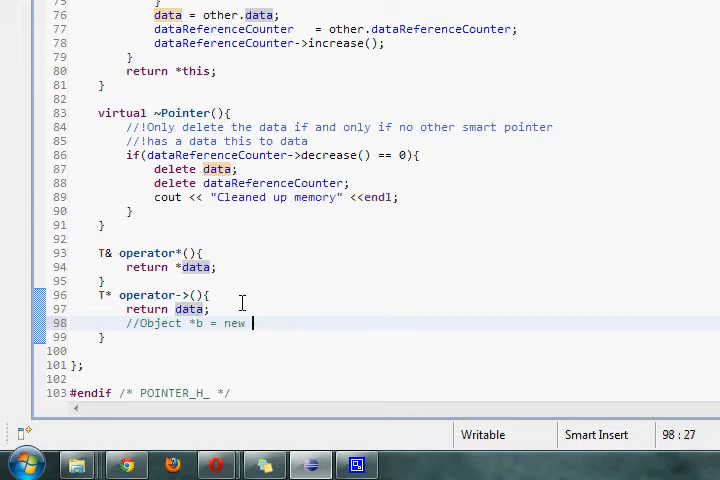
text(Object())
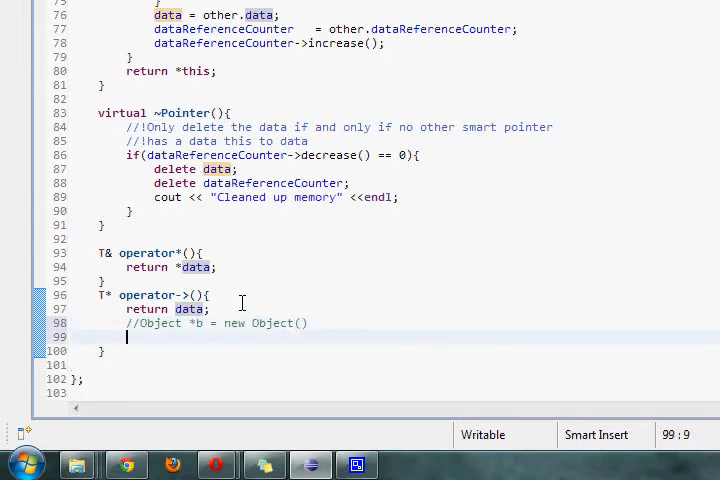
text(//)
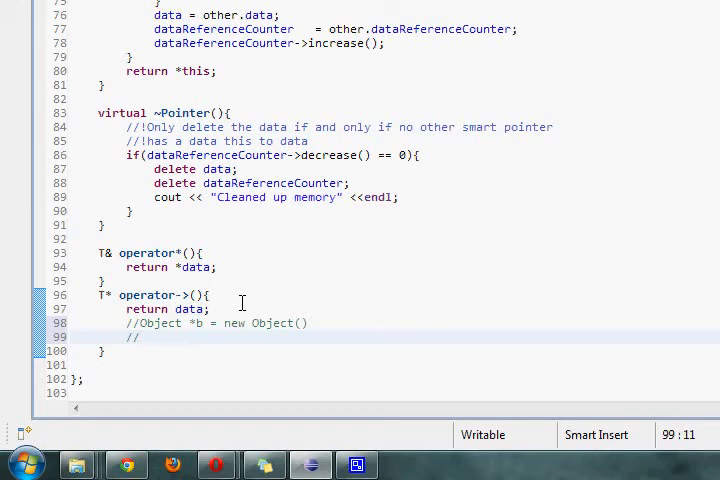
text(b->)
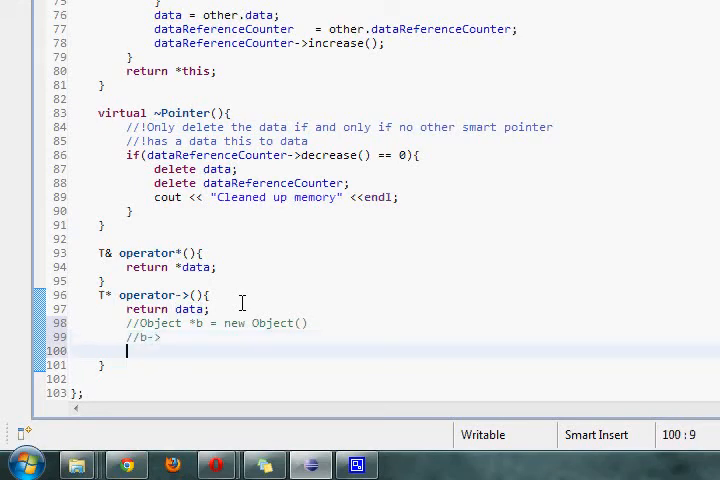
Step: Add the comment lines //Pointer<Object> c(new Object()); and //c->
text(//)
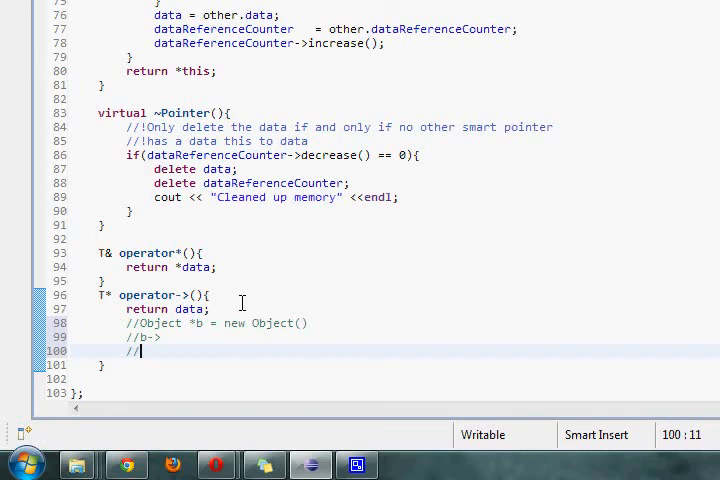
text(Pointer)
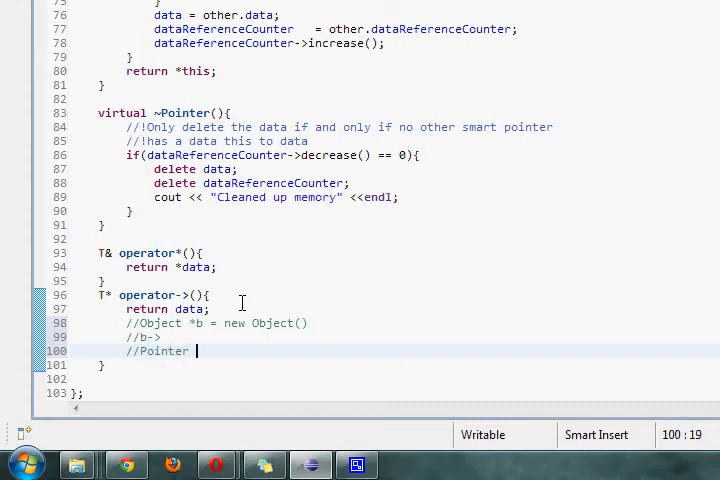
text(<Object)
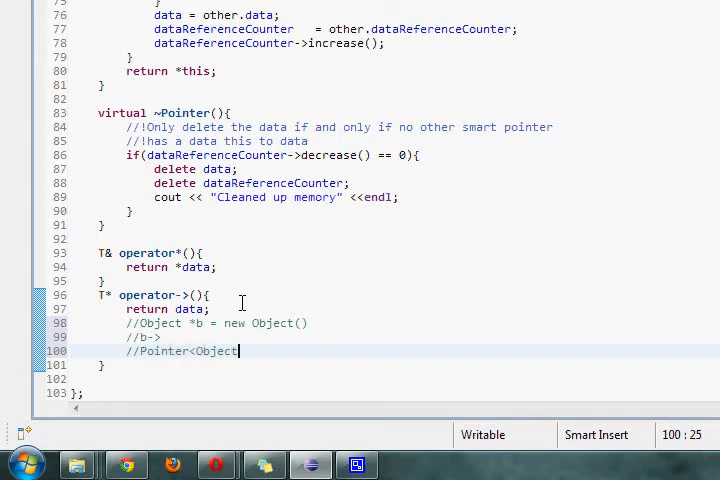
text(> b;)
text(//)
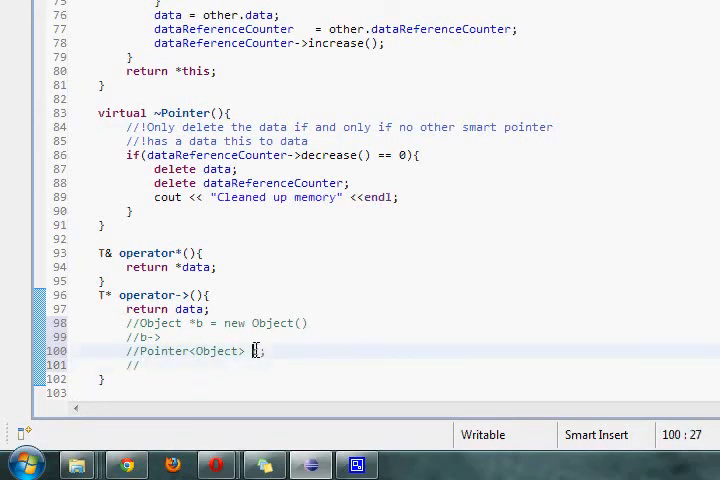
text((new)
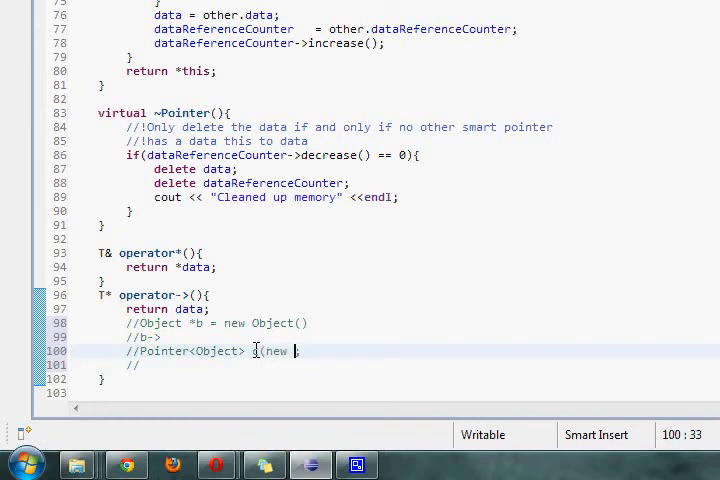
text(Object());;)
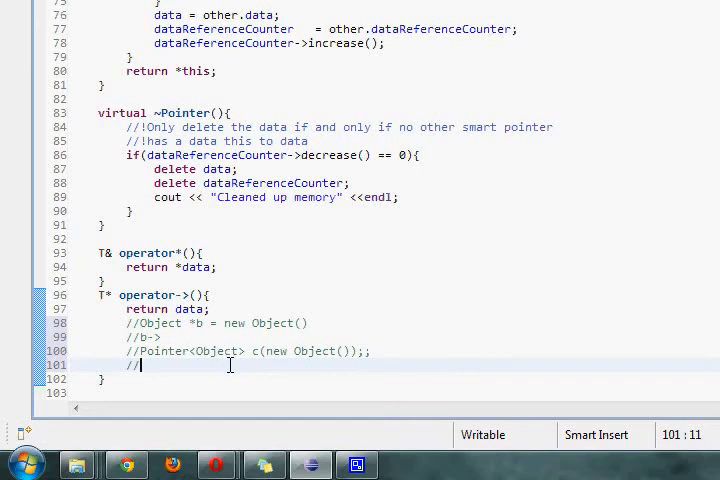
text(c->)
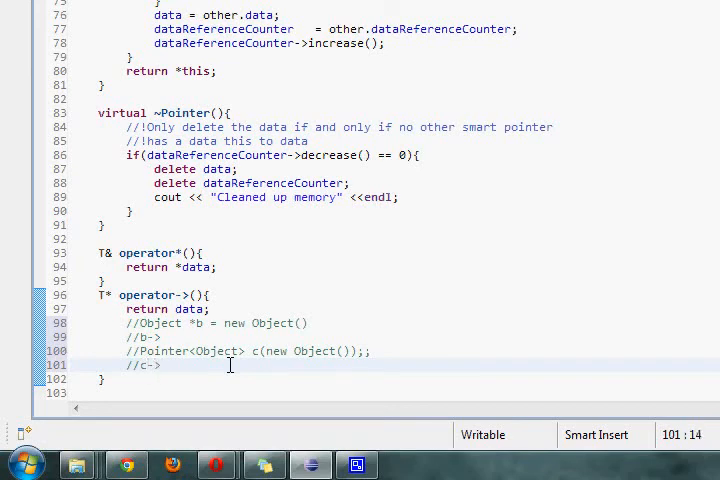
double_click(148, 365)
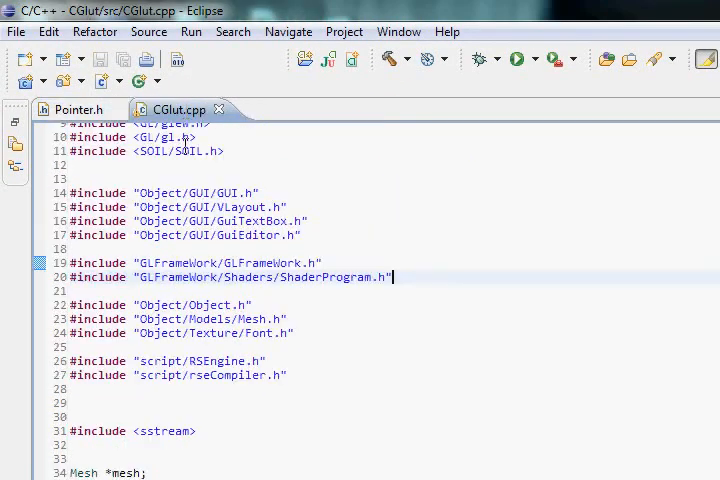
Step: Scroll down through CGlut.cpp to the pointerTest function and main
scroll(down, 3)
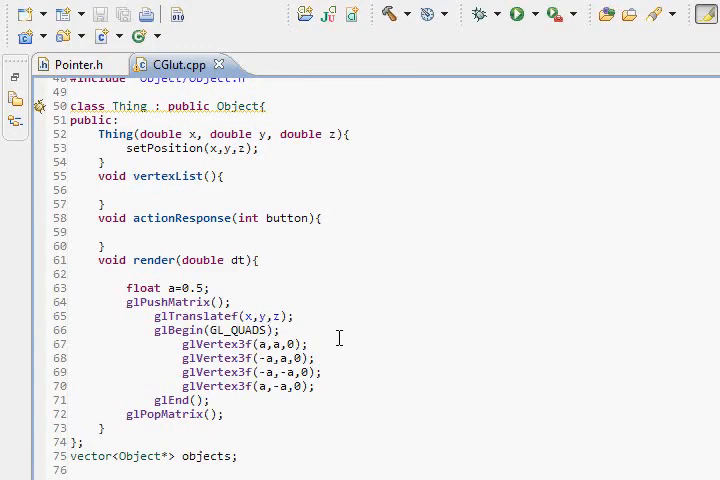
scroll(down, 3)
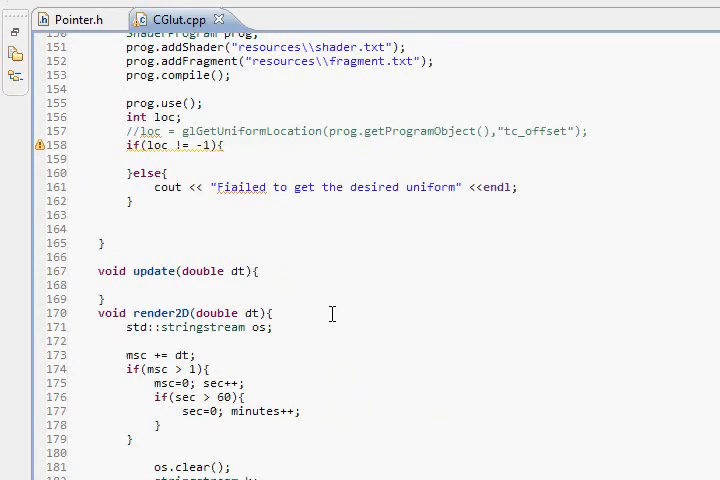
scroll(down, 3)
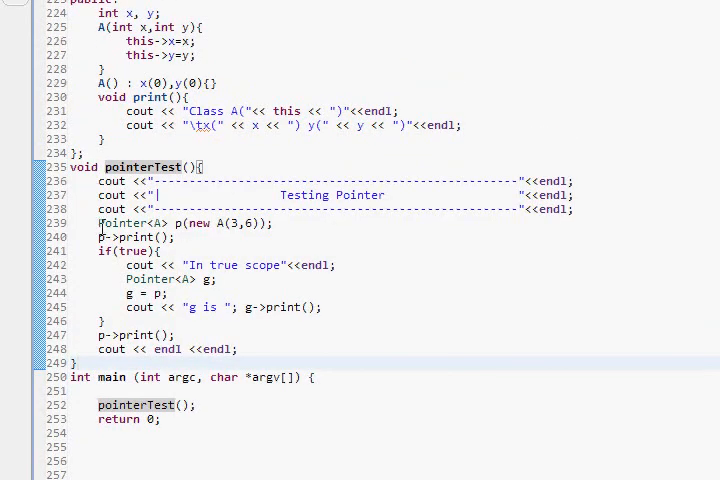
drag(116, 222, 275, 222)
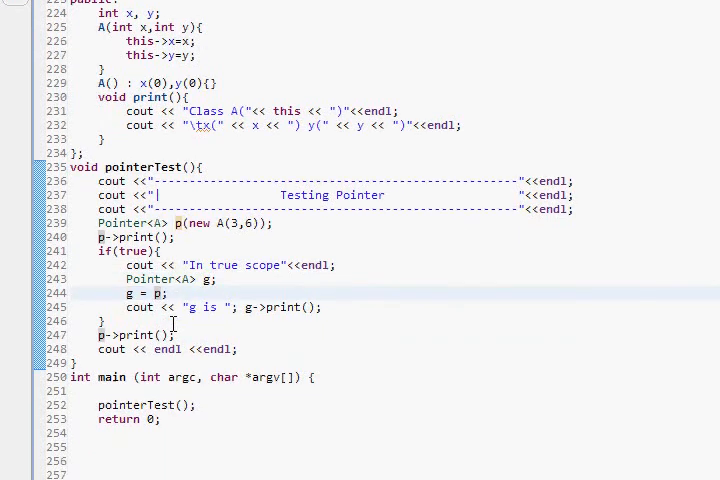
double_click(290, 307)
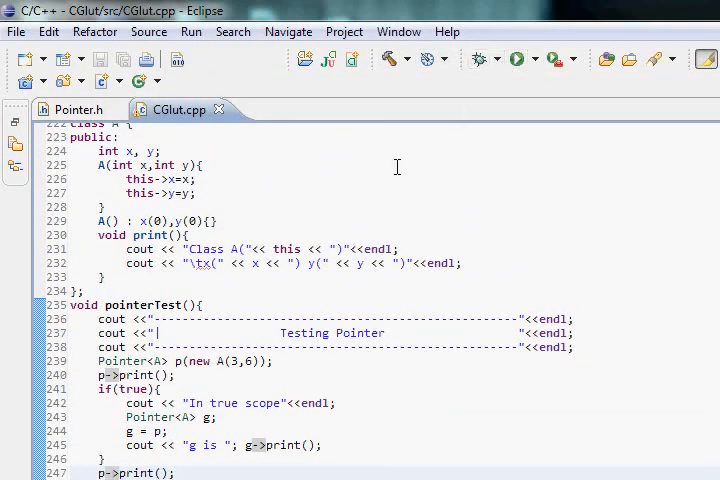
click(205, 304)
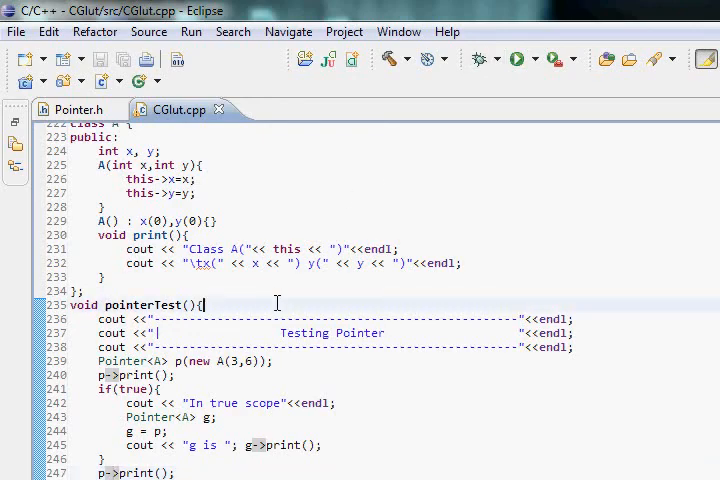